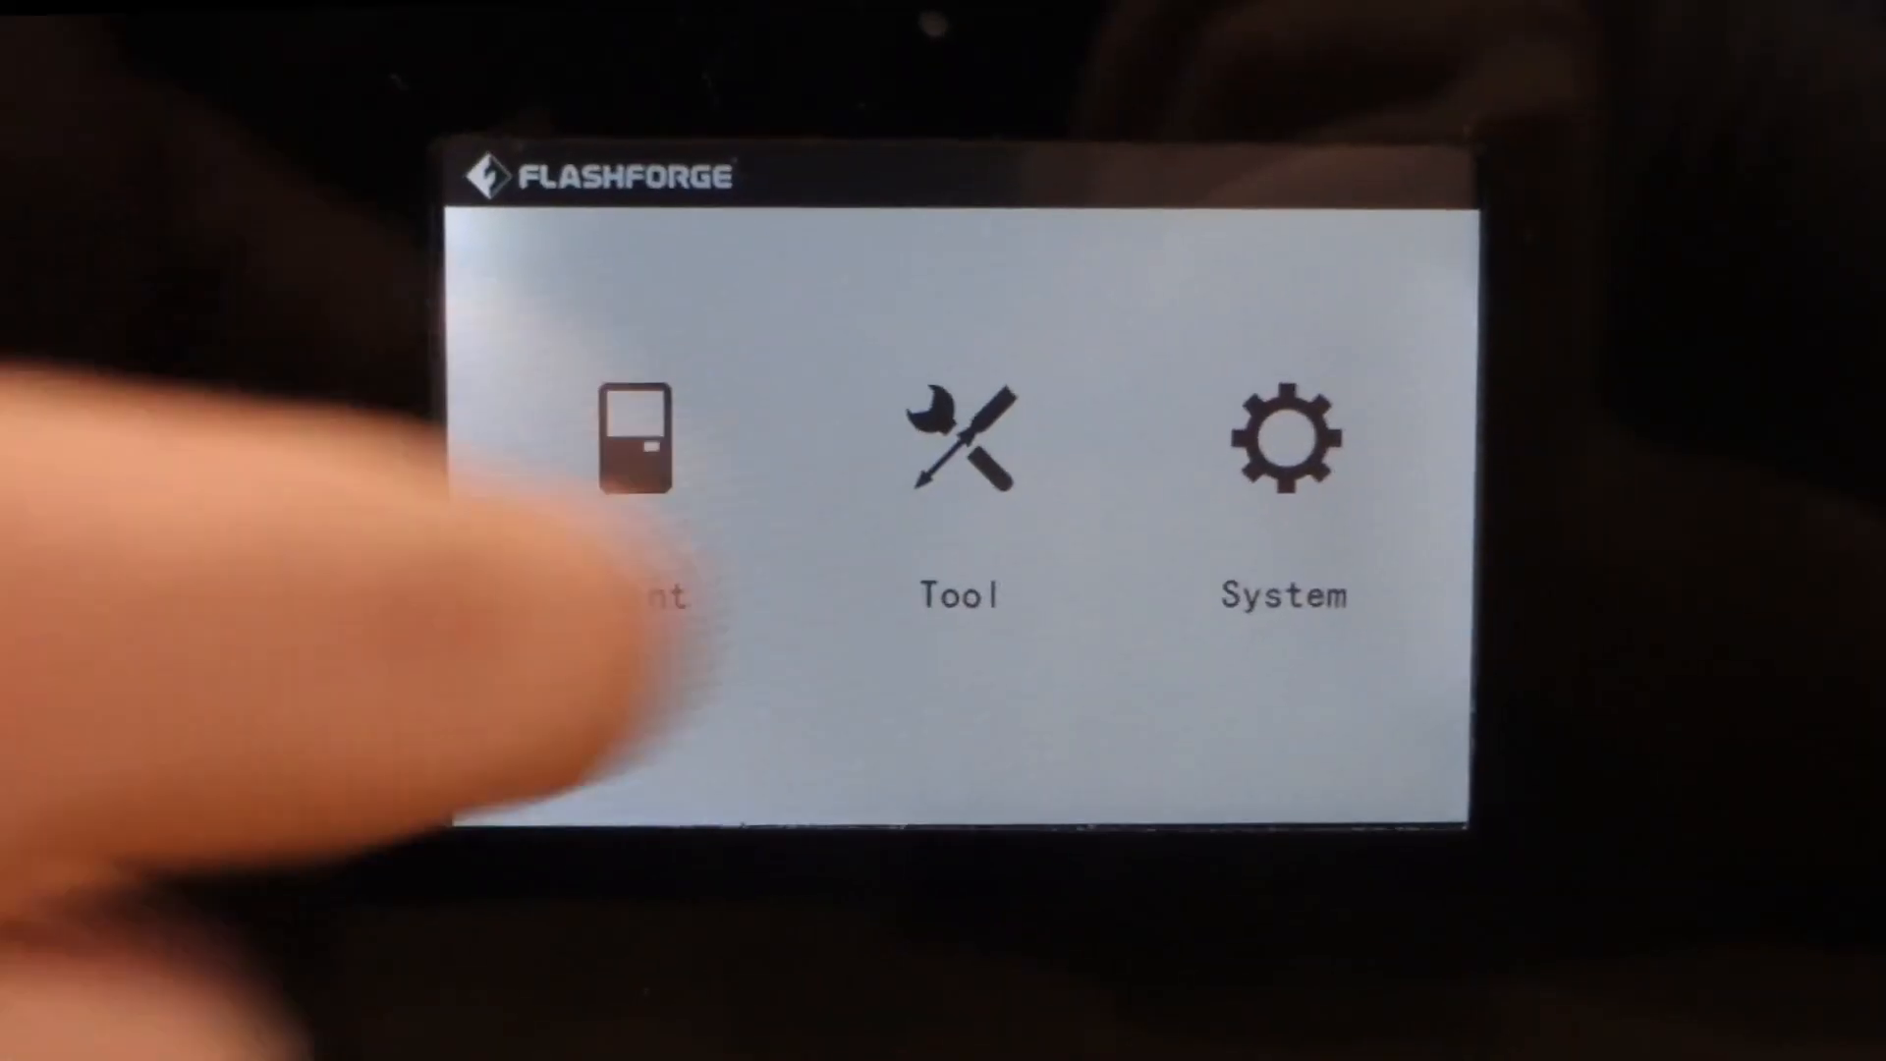
Enter the Print menu from the Foto 8.9S touchscreen home screen
click(632, 448)
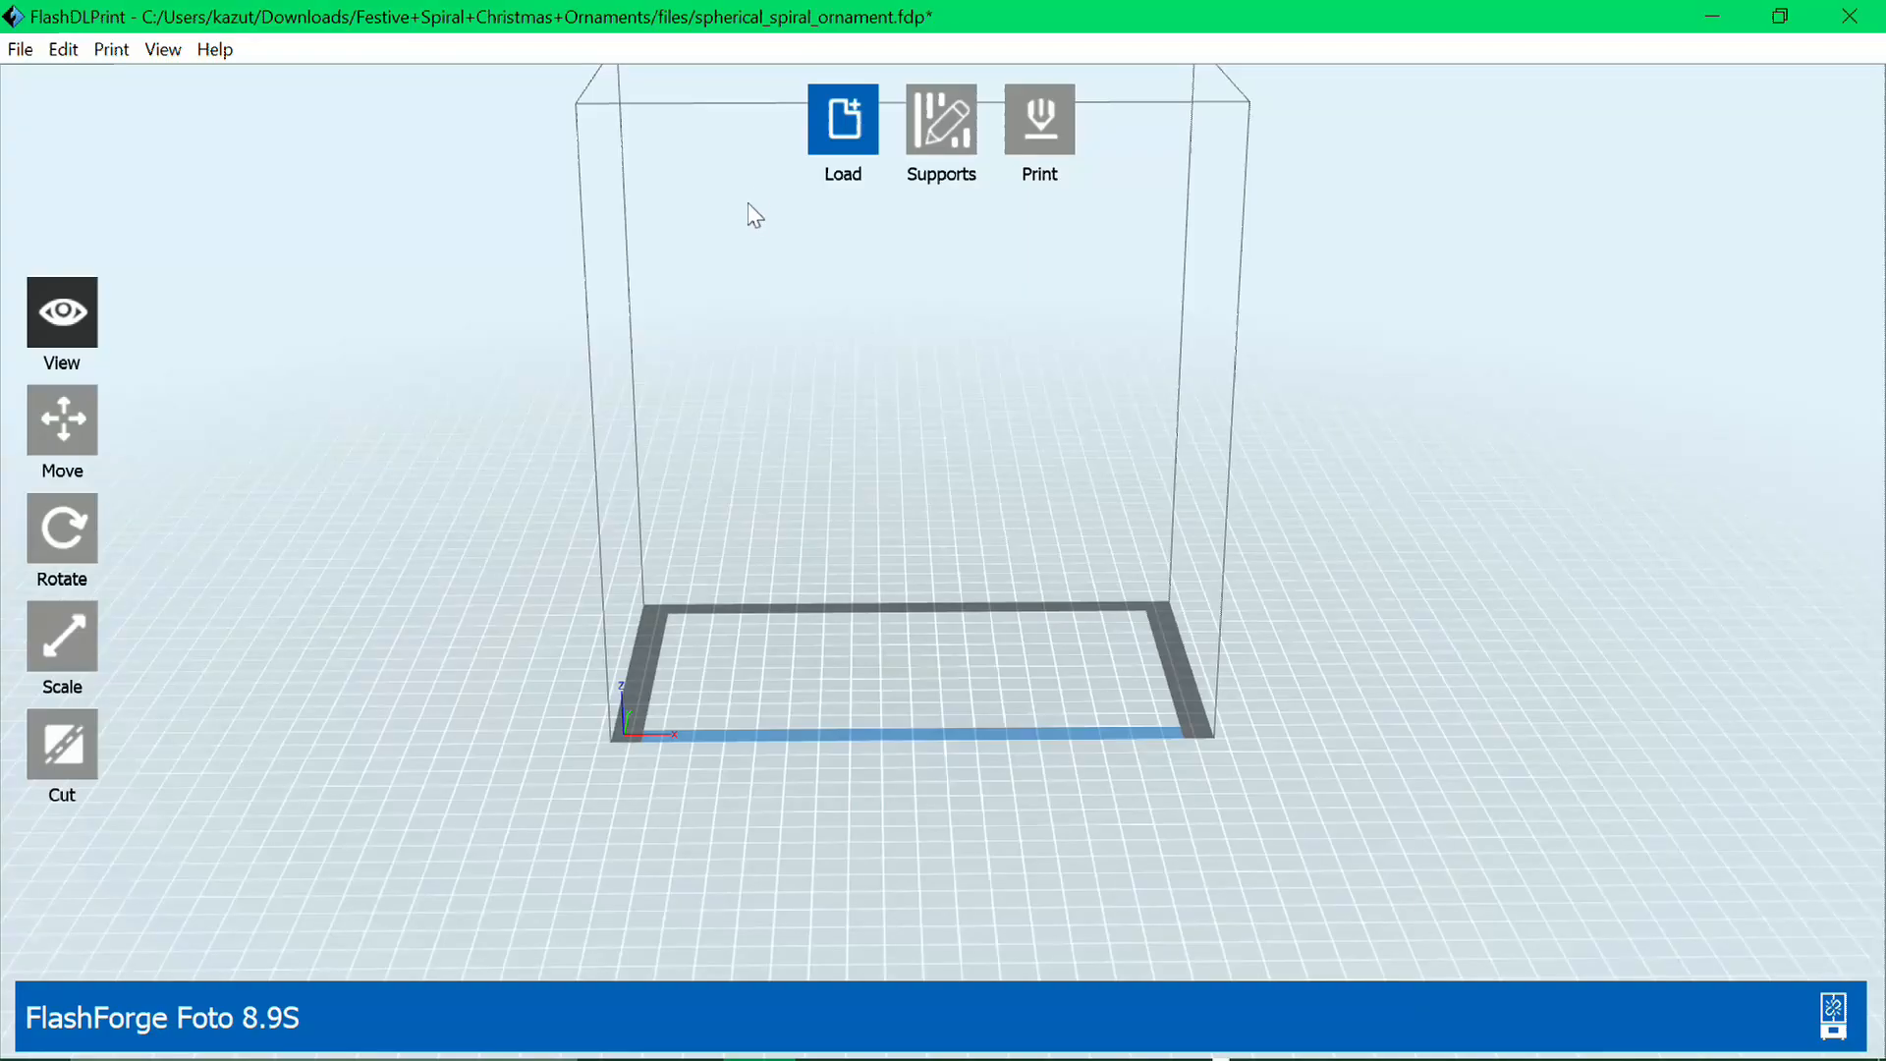
Load the spherical spiral ornament onto the build plate and orbit to face it
click(841, 118)
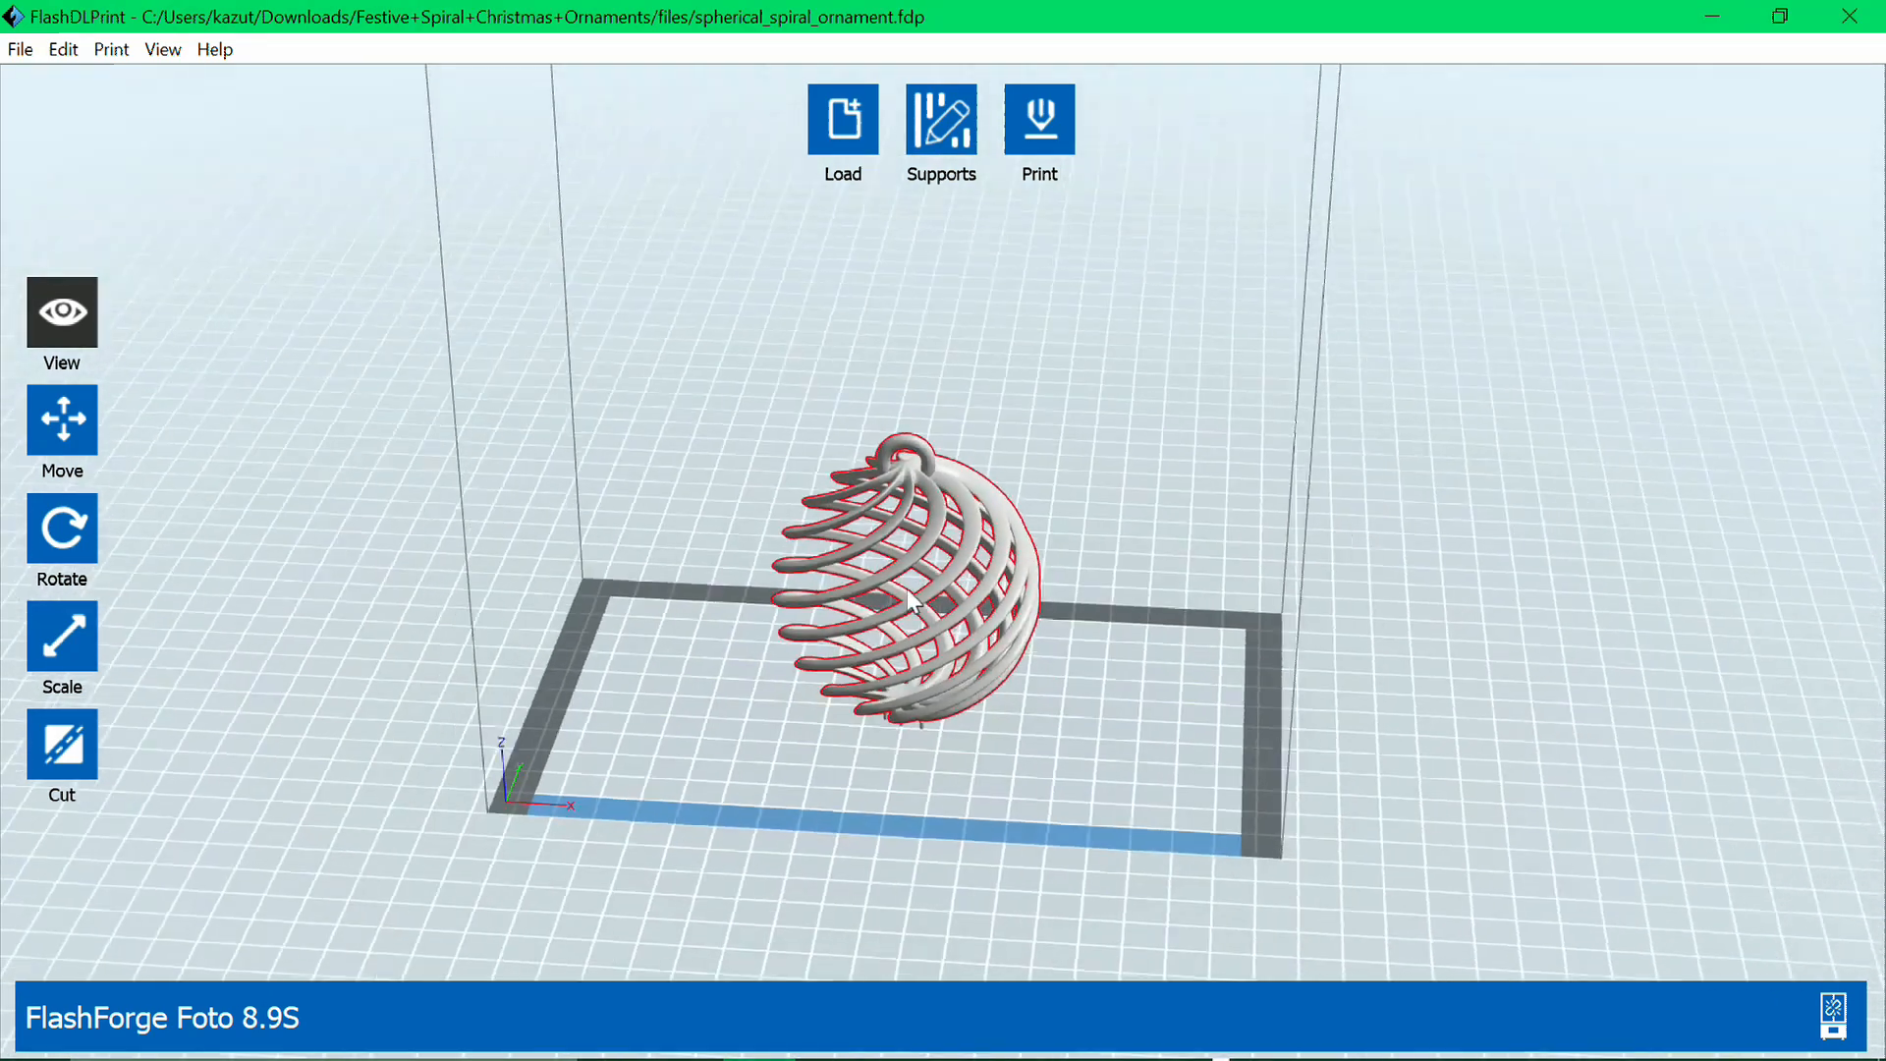
drag(914, 601, 1053, 302)
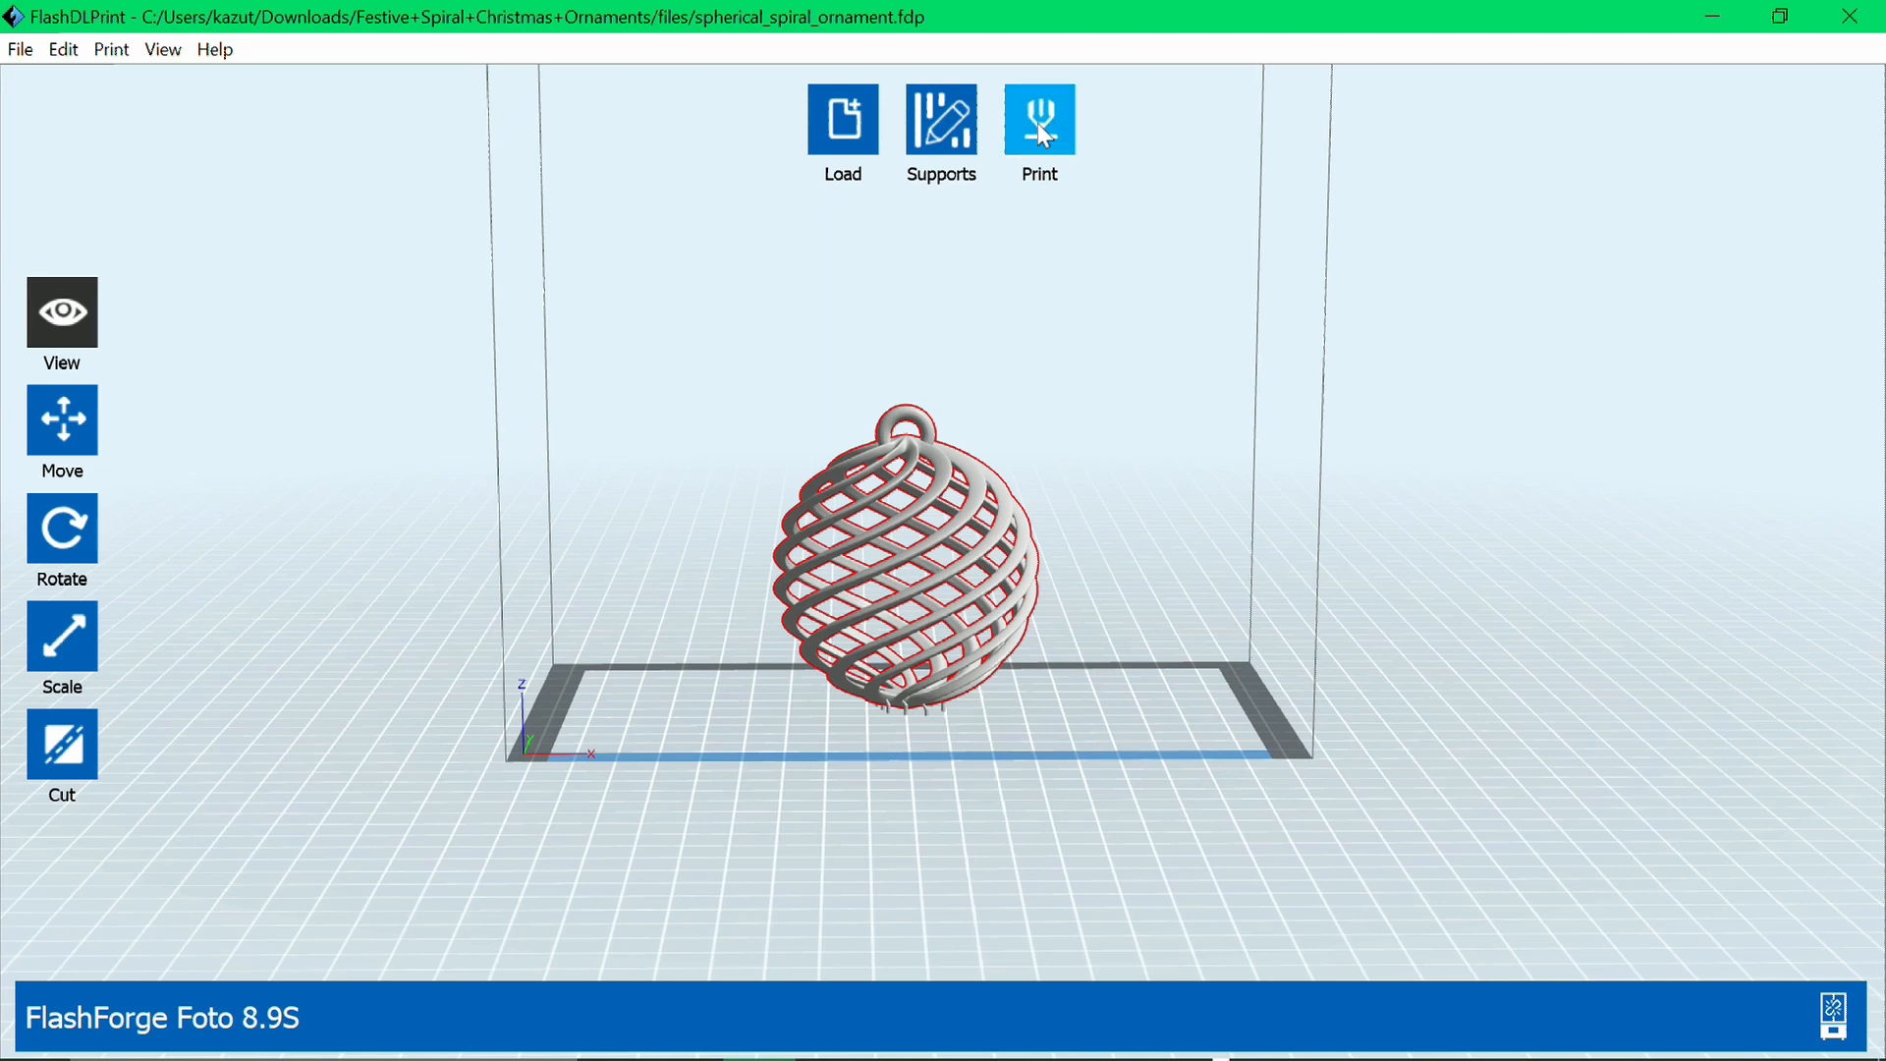
Choose Beige Washable material at 0.05 mm layers and reveal the advanced options
click(1040, 118)
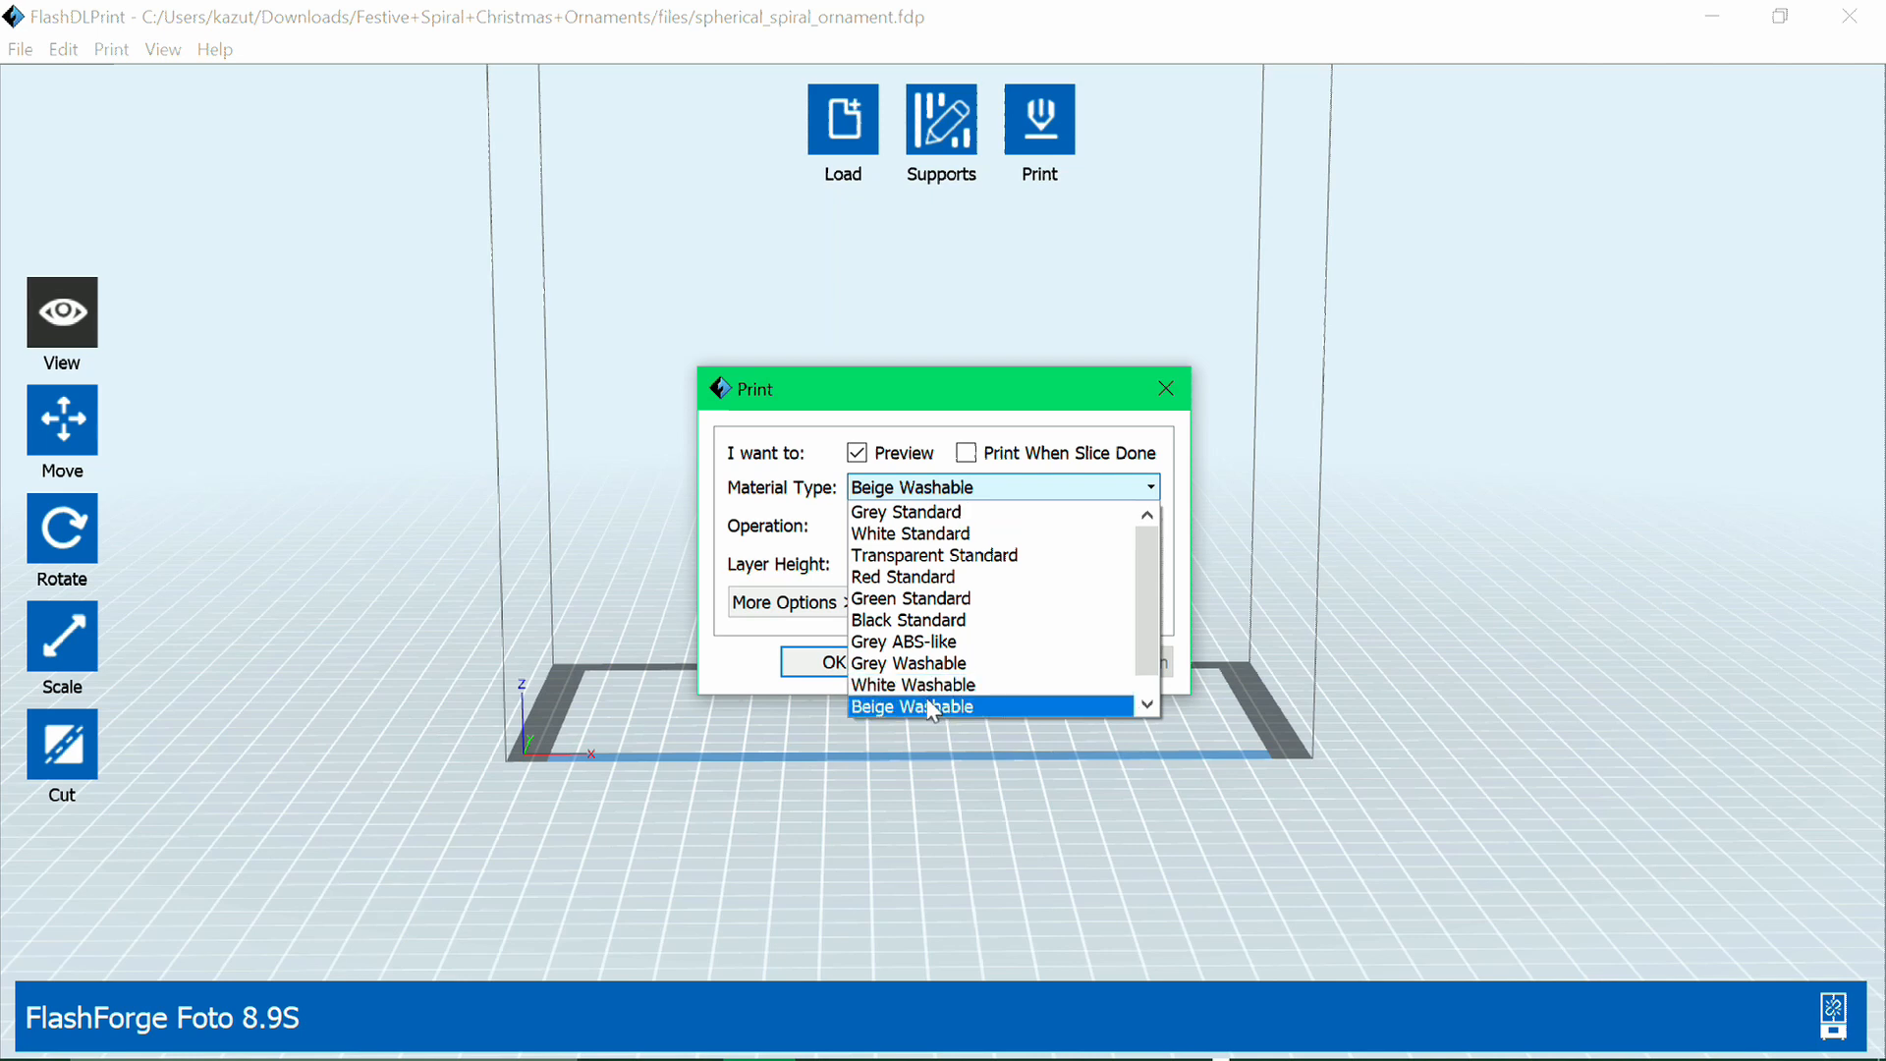
click(929, 705)
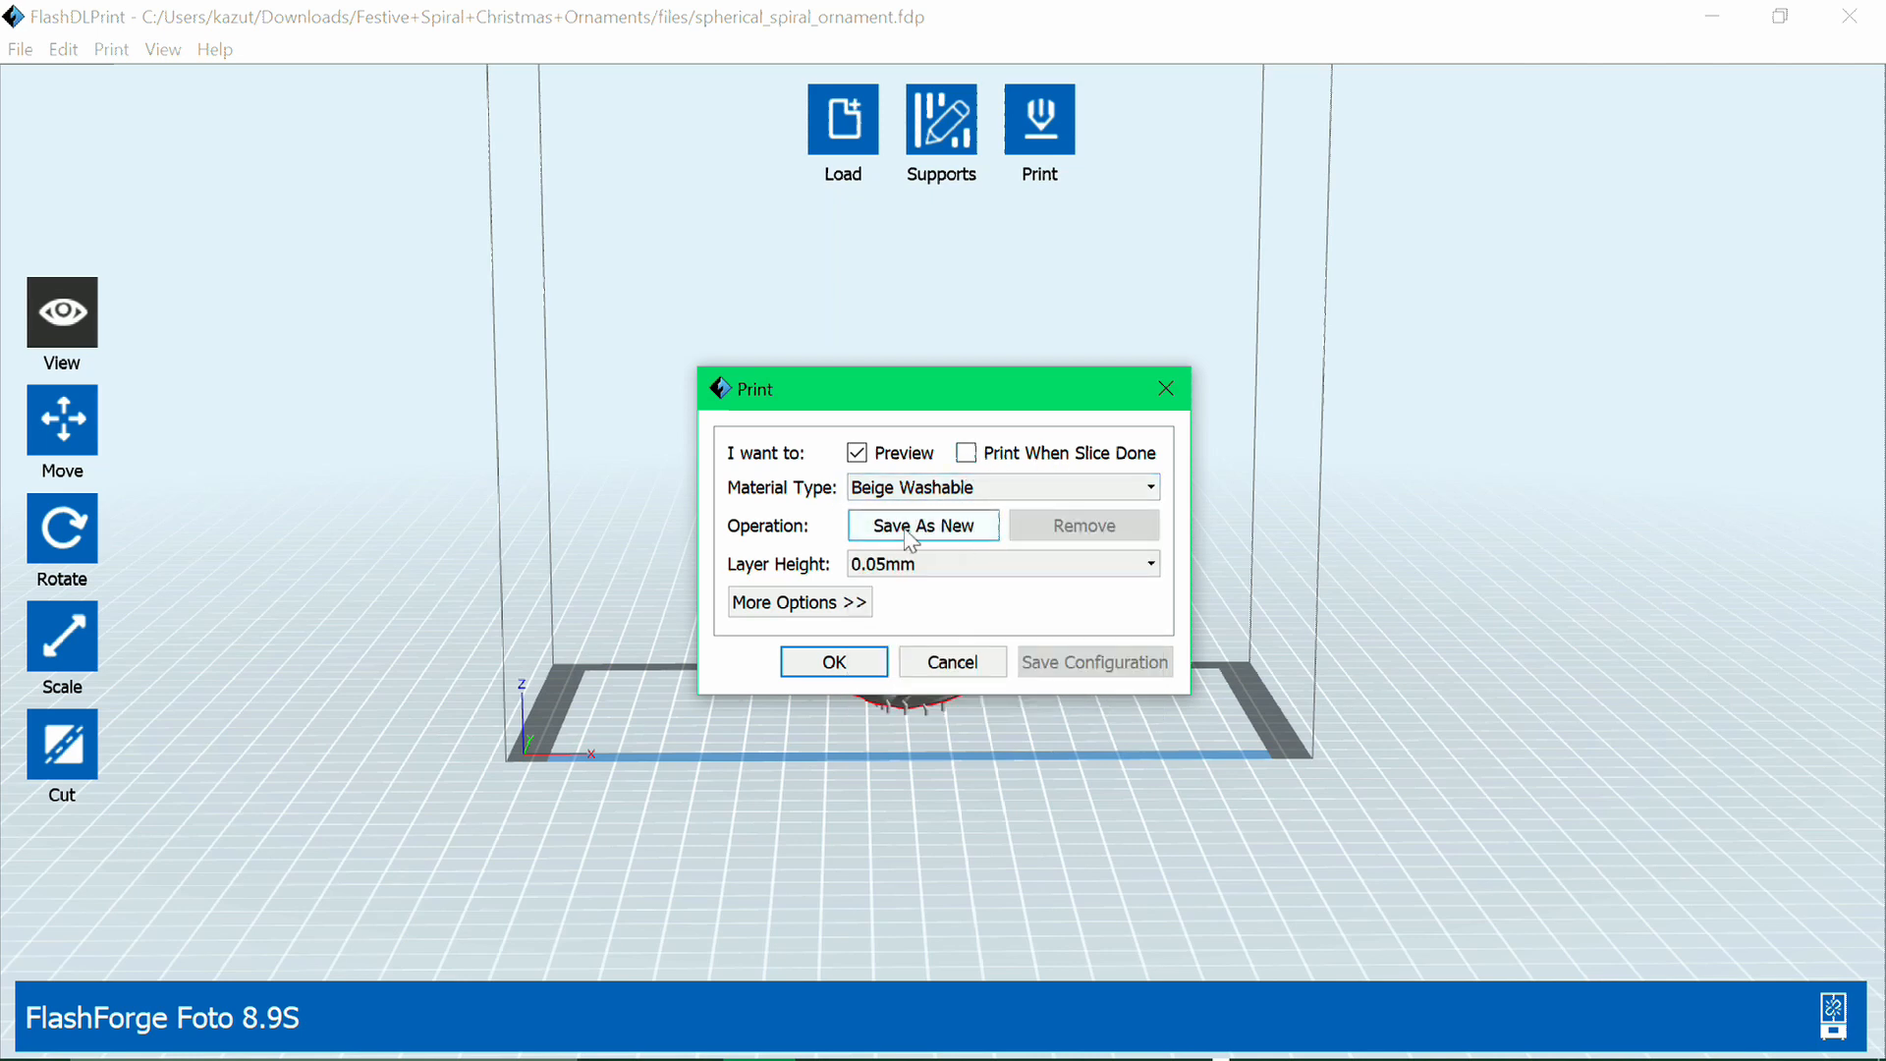
click(800, 601)
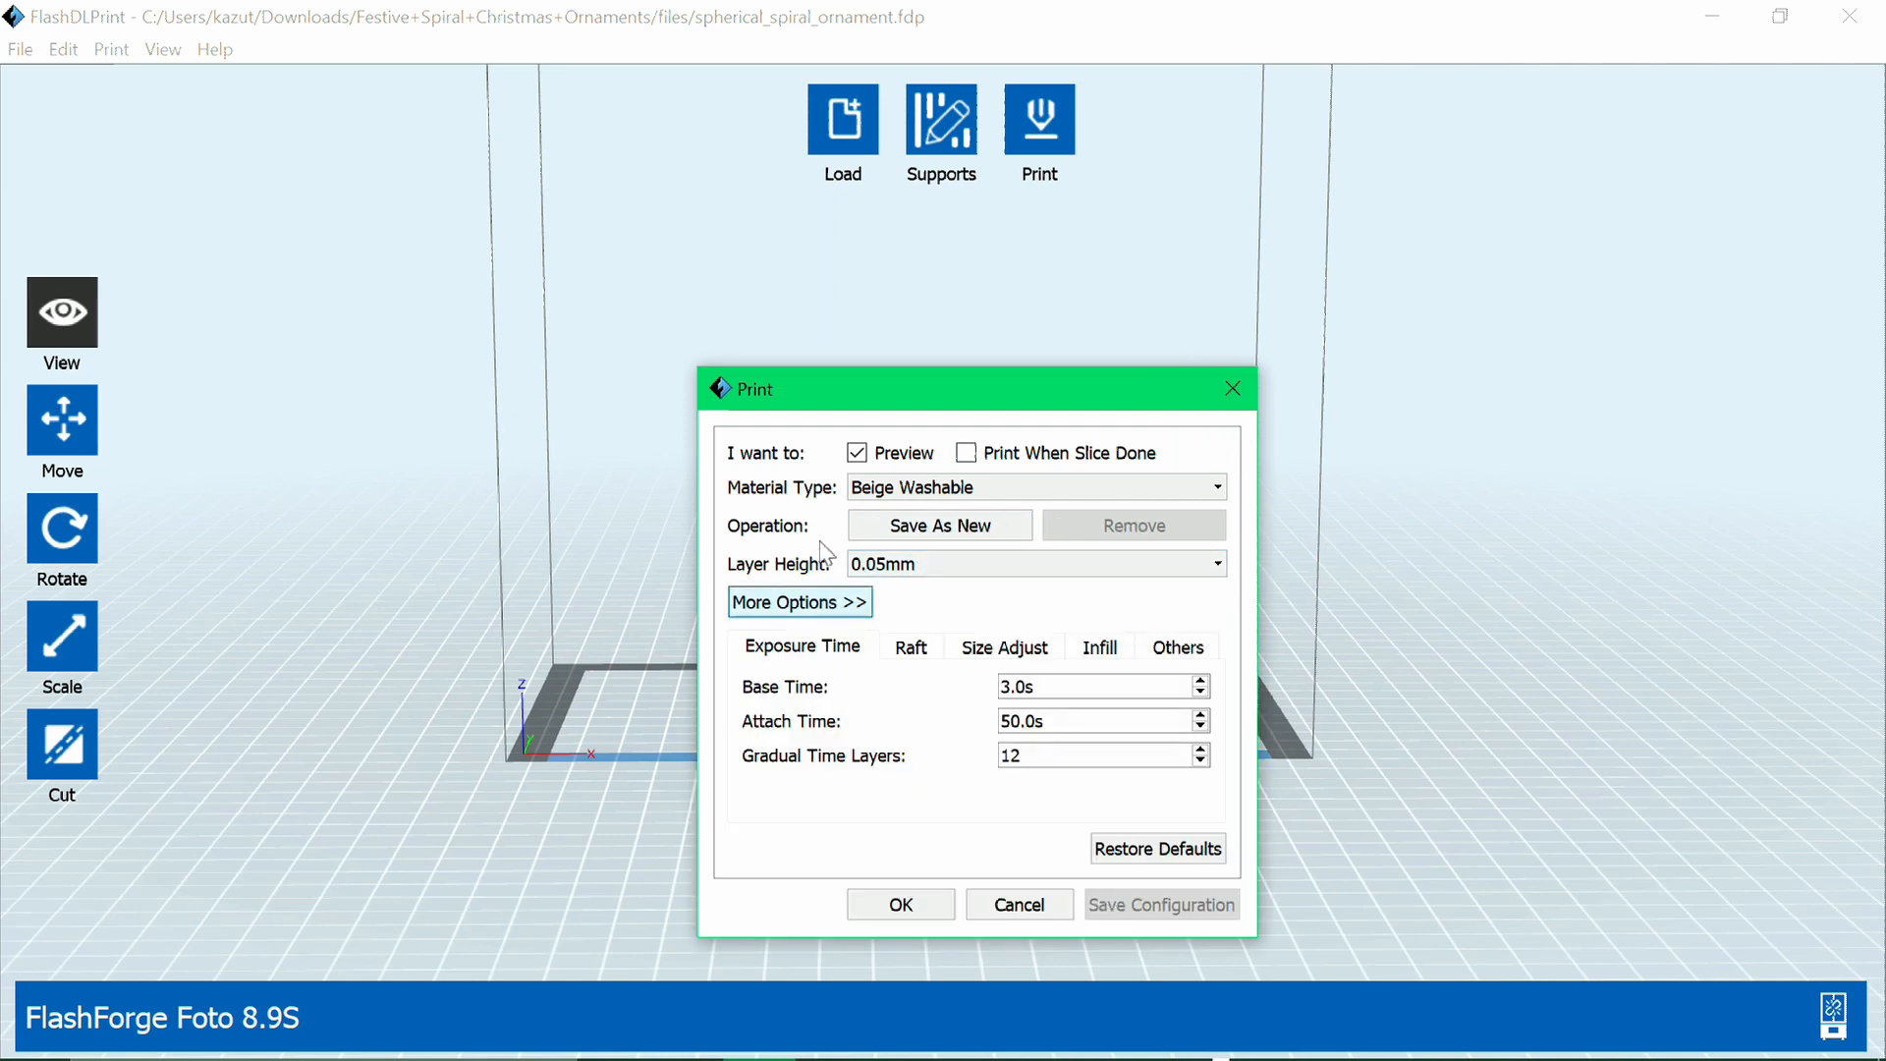
Review Exposure Time, Size Adjust and Others settings, then confirm with OK
click(1093, 755)
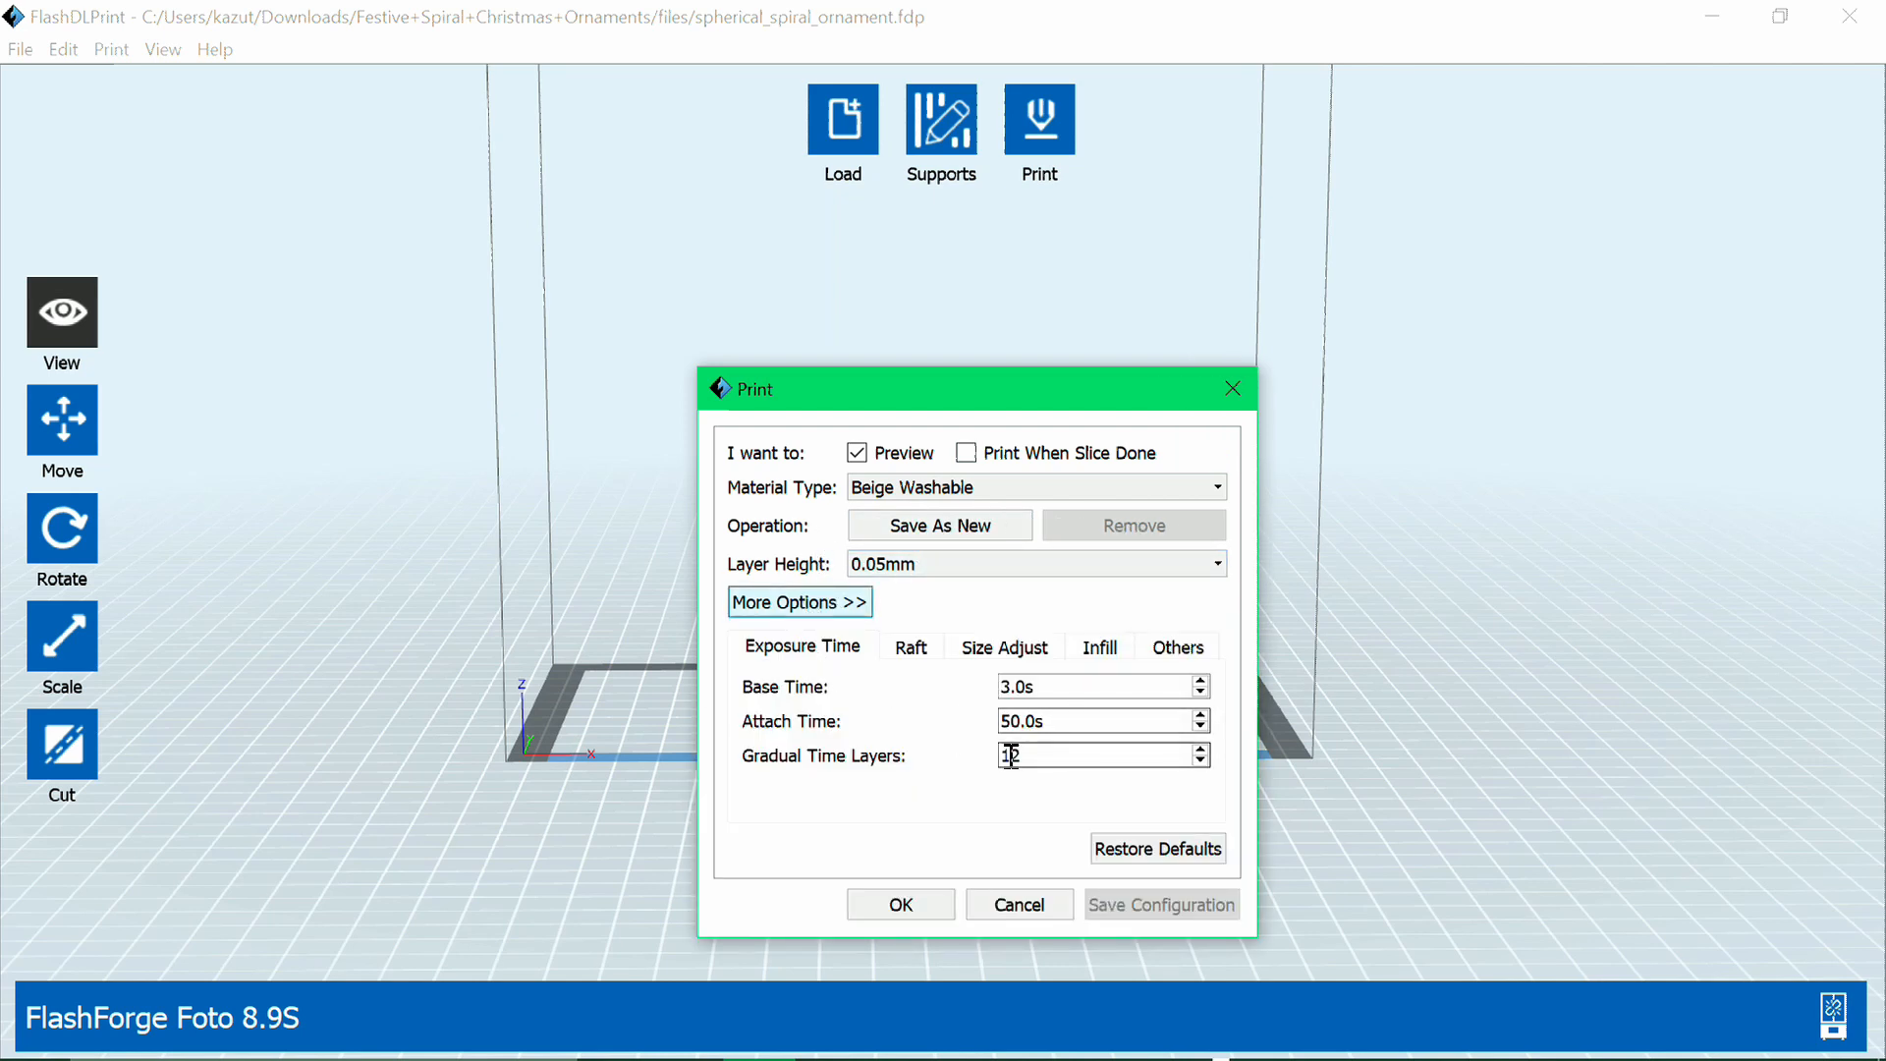
click(1004, 649)
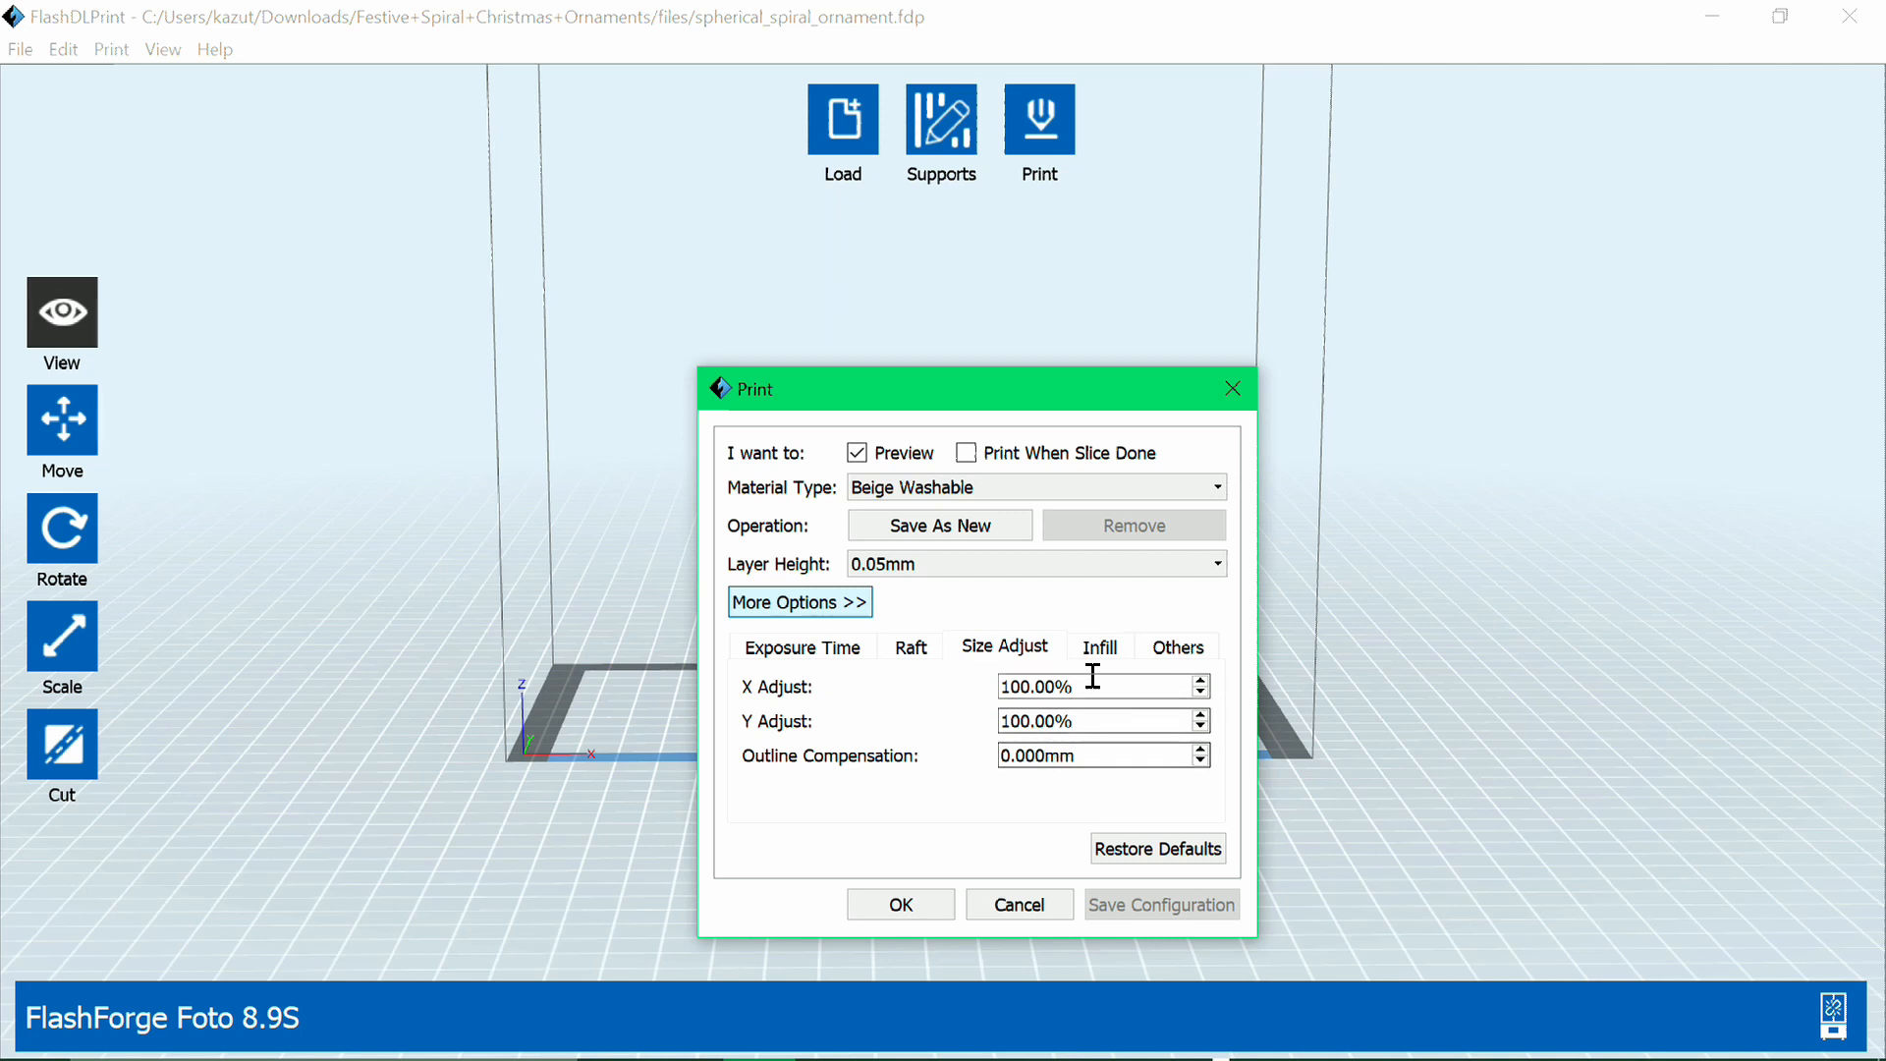
click(1177, 647)
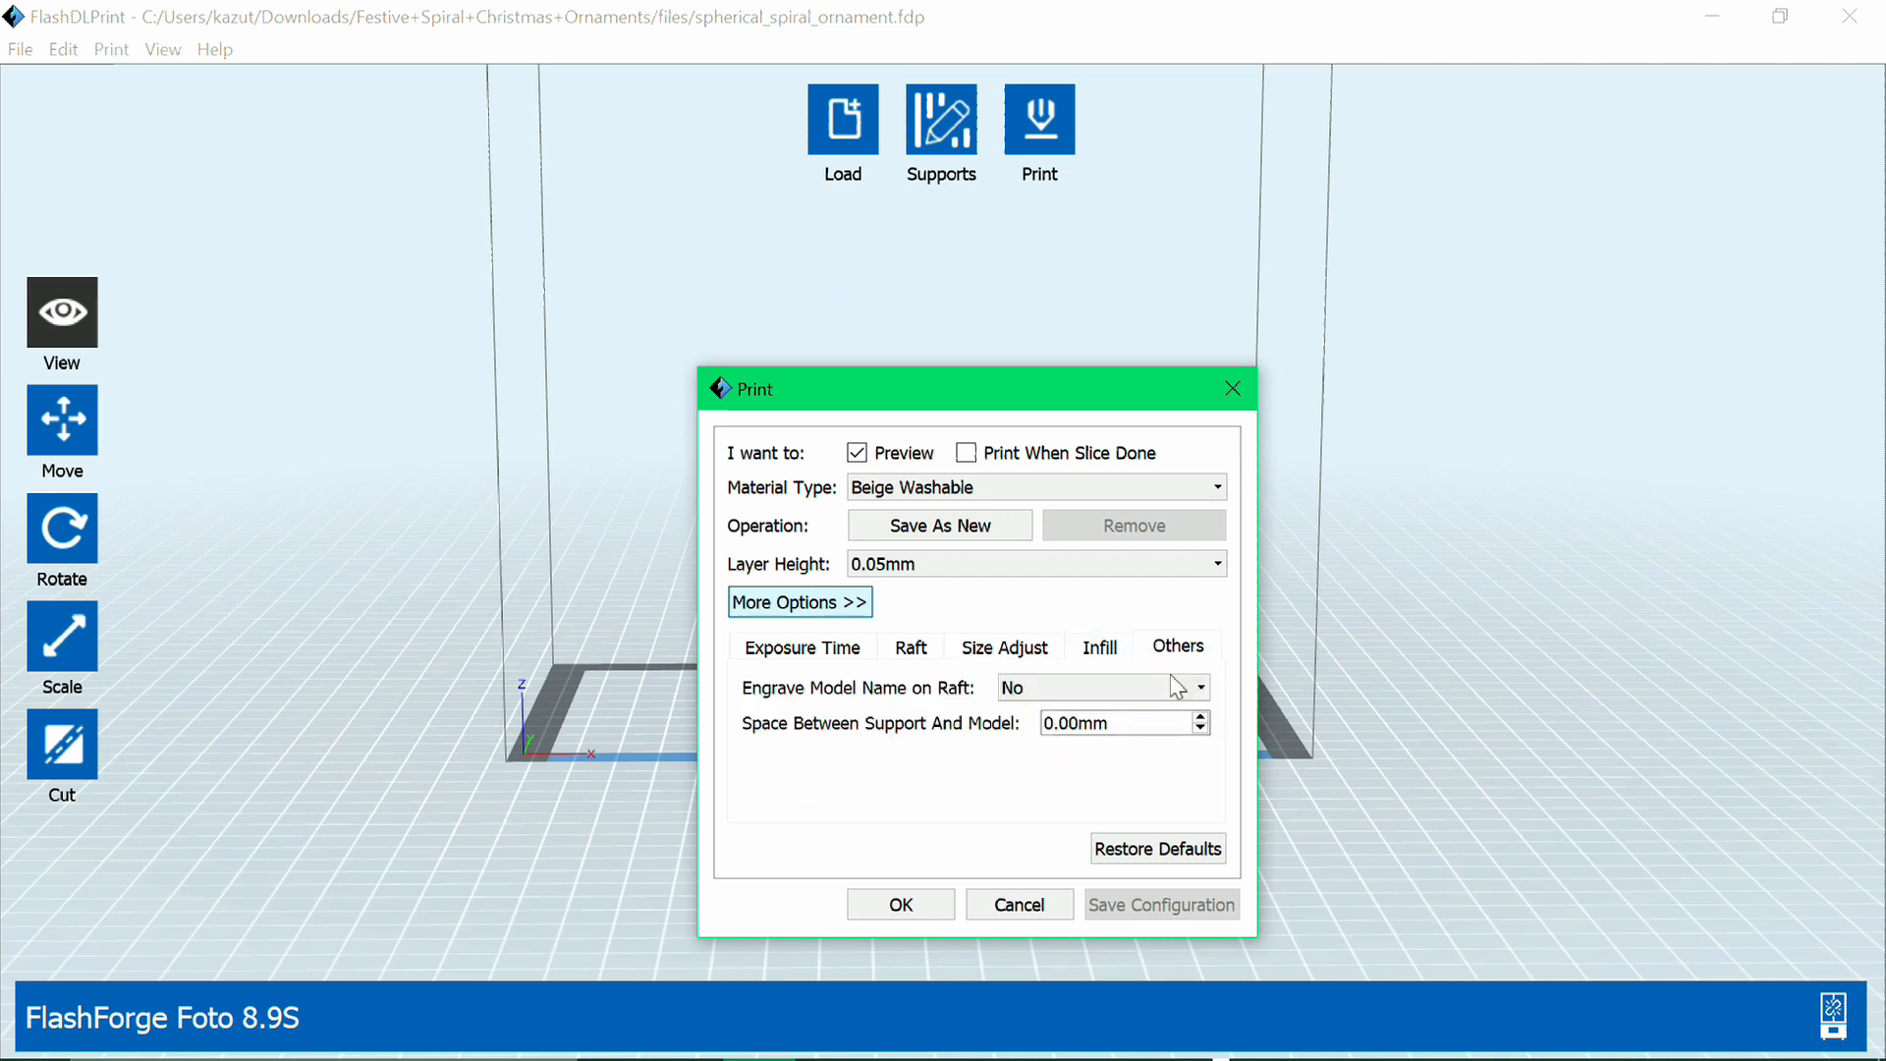
click(910, 648)
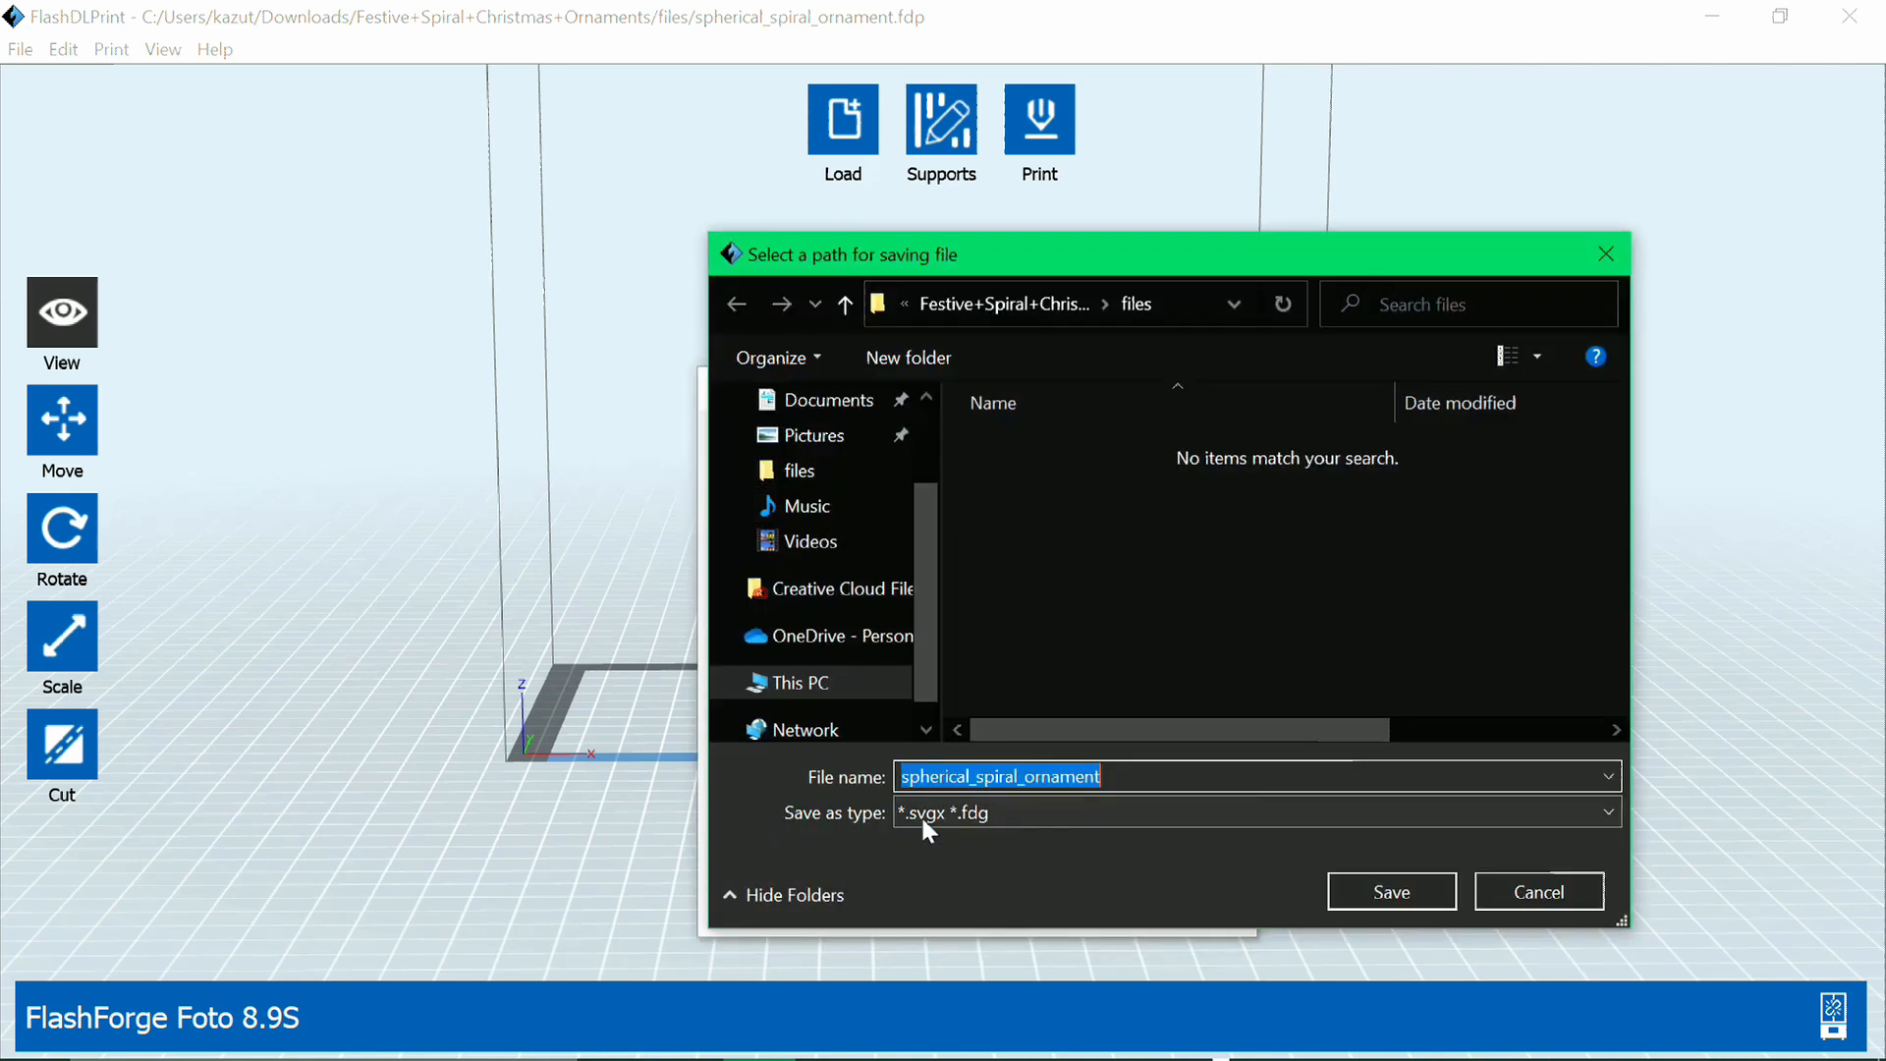
mouse_move(1080, 704)
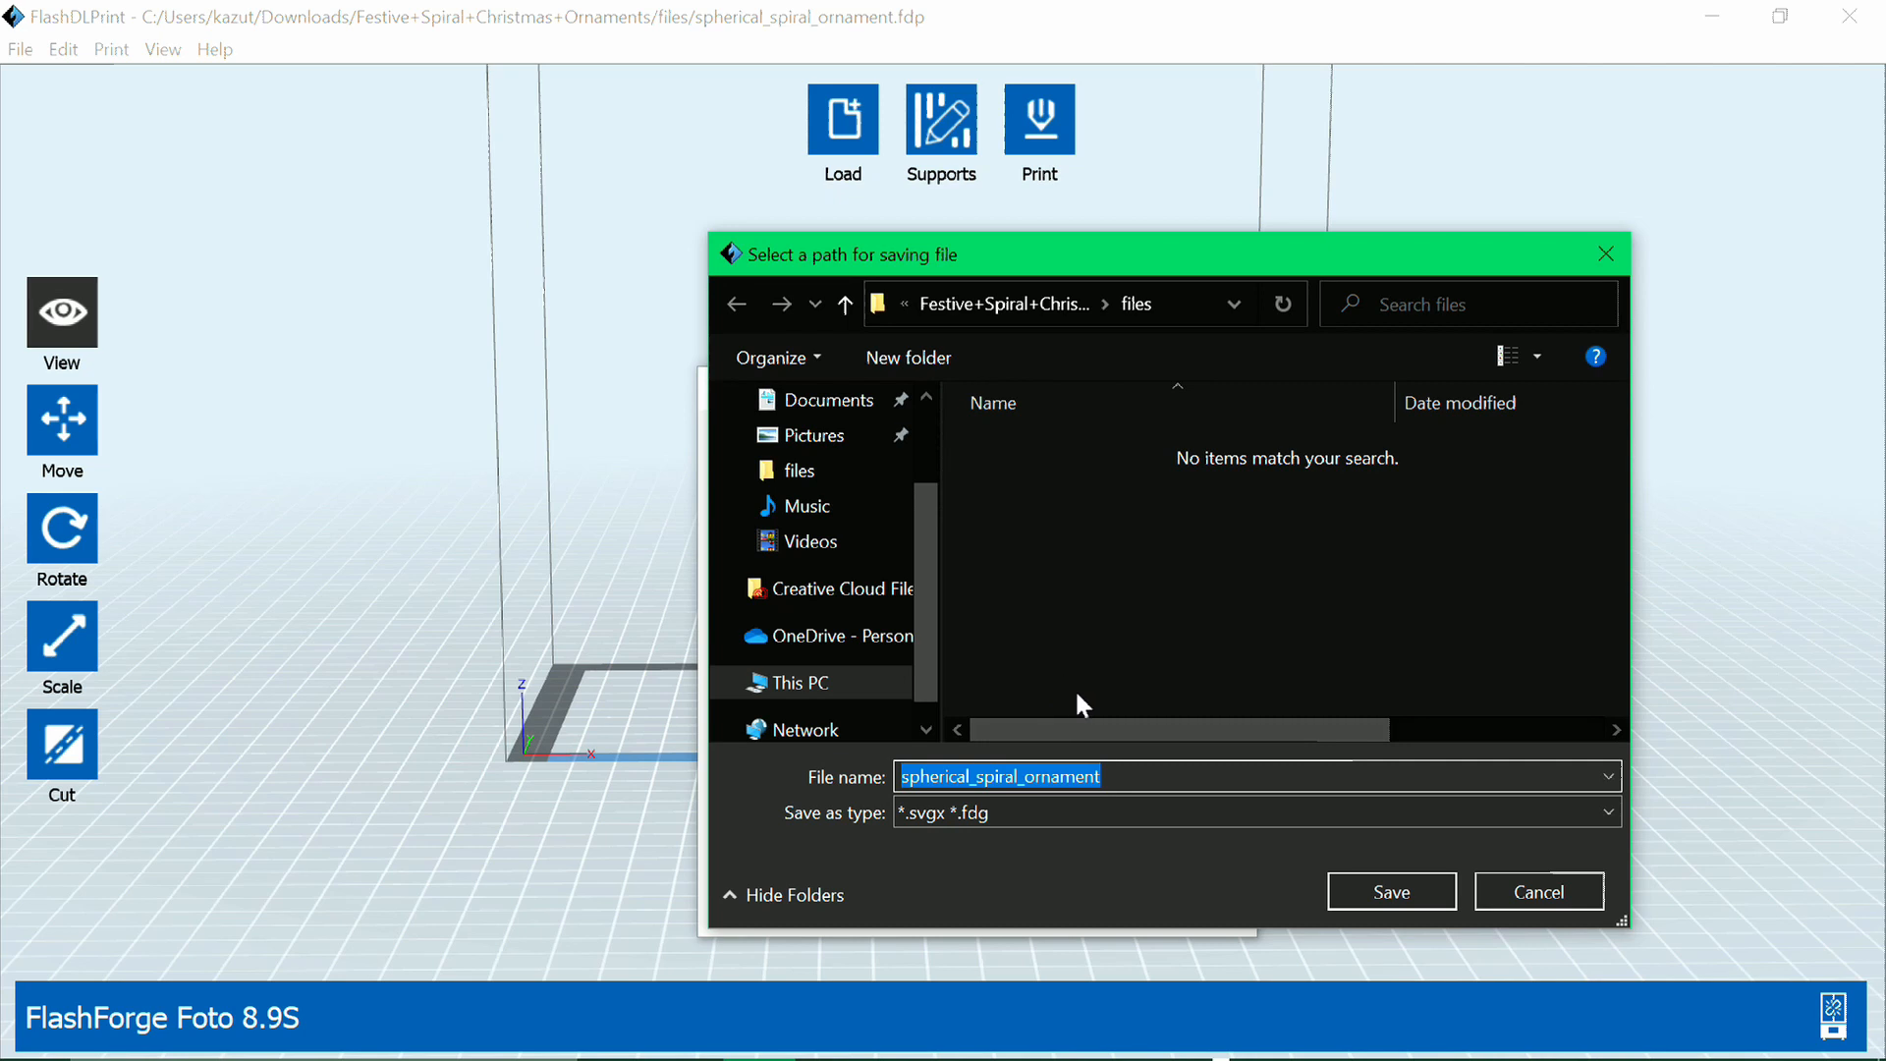
Save the output as spherical_spiral_ornament.svgx and begin slicing
click(1392, 893)
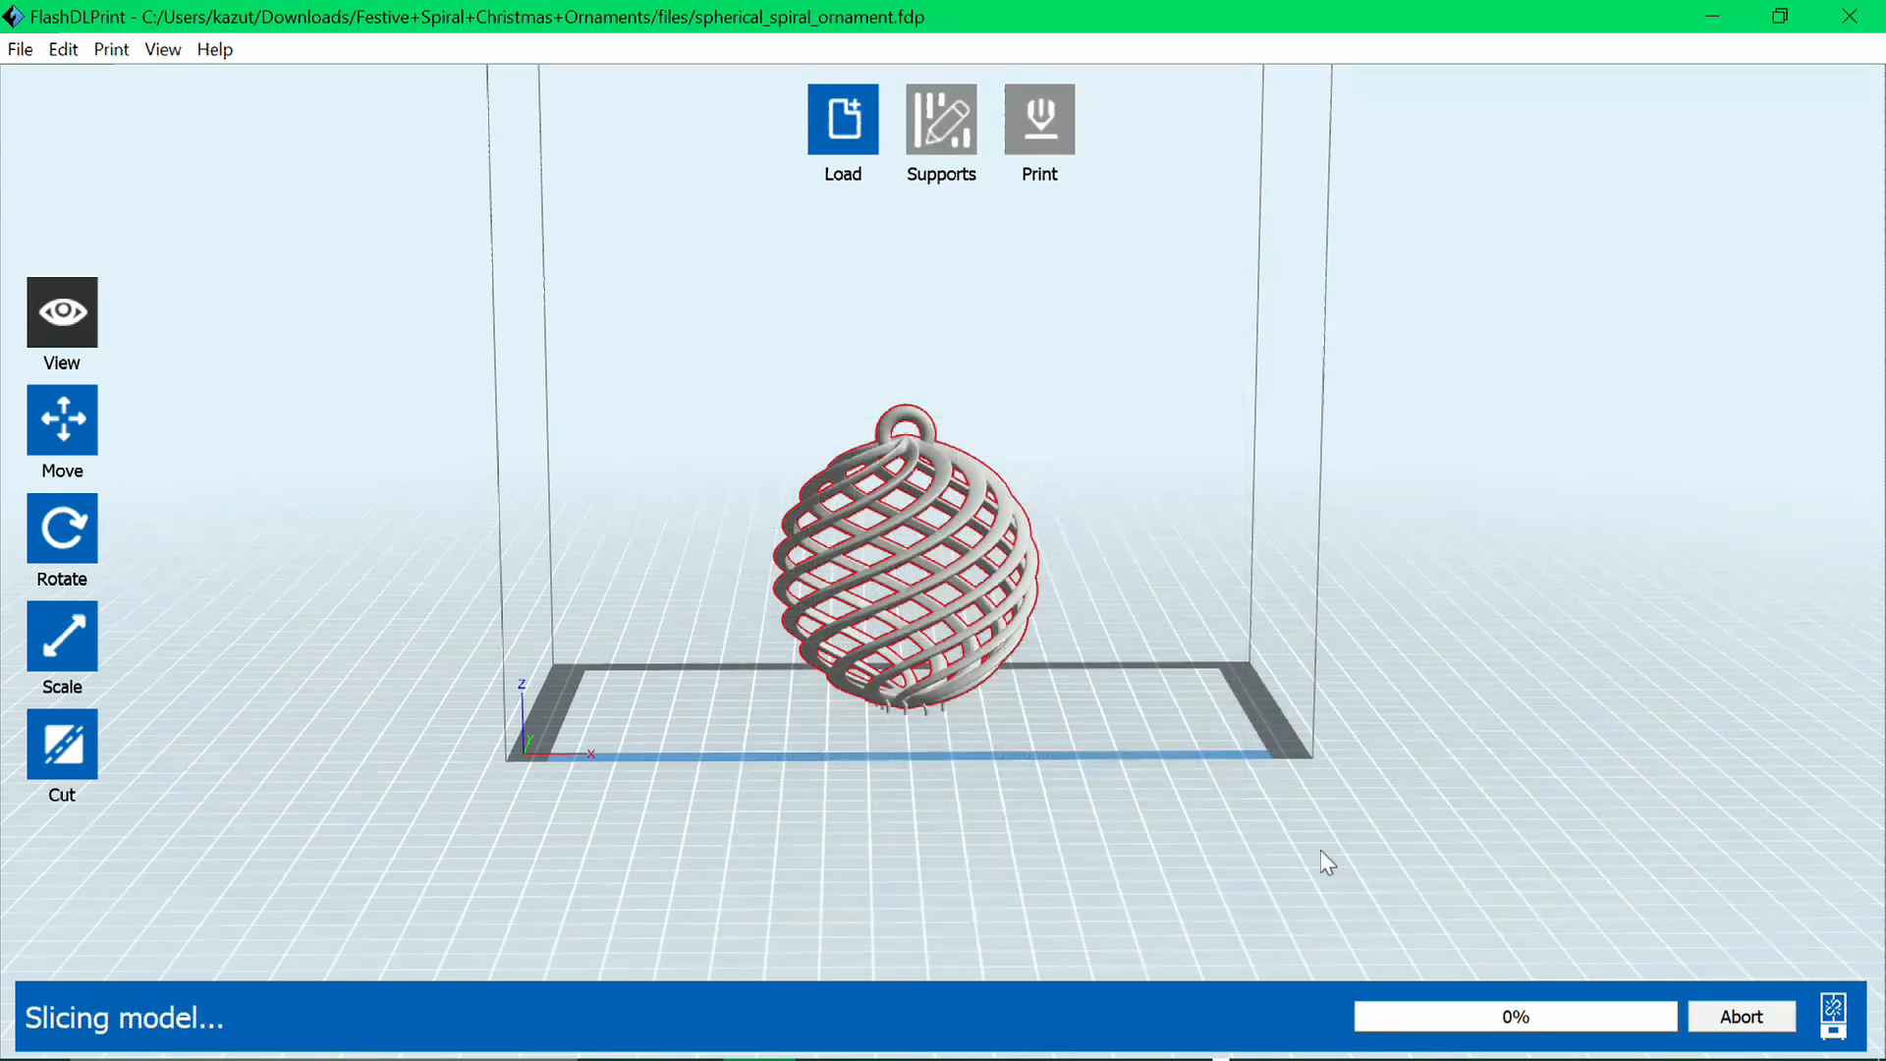